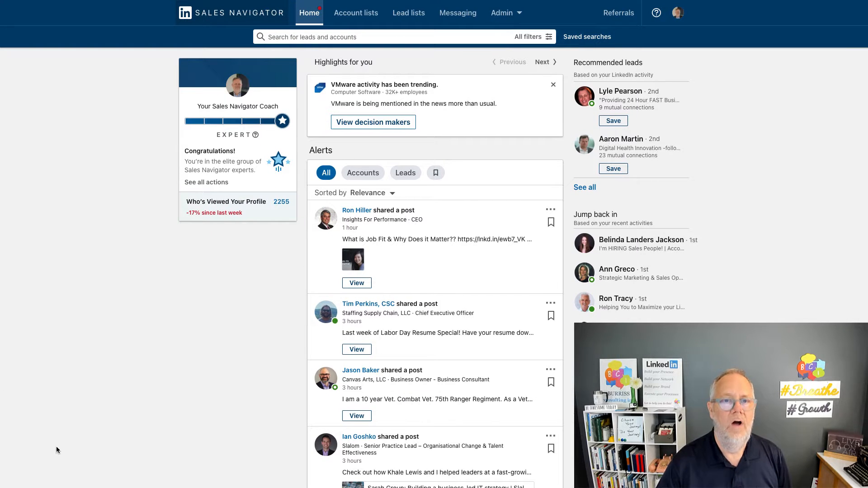
mouse_move(553, 86)
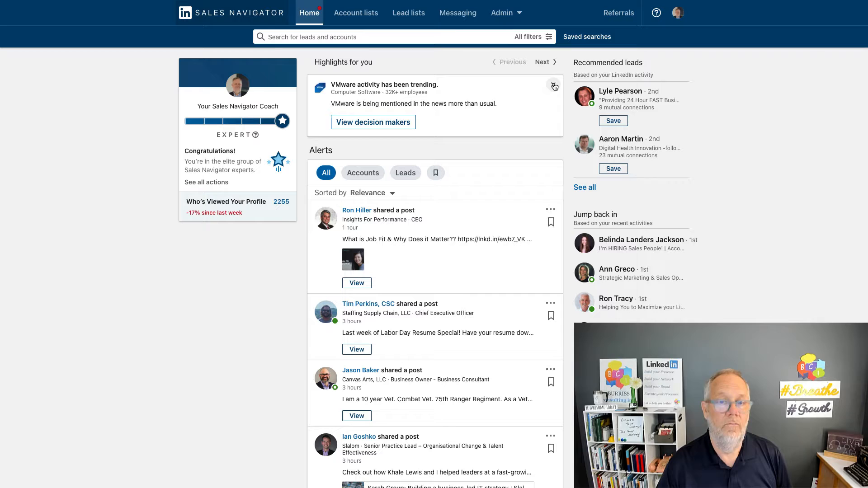
Dismiss the VMware 'activity has been trending' highlight card on the home page
click(553, 87)
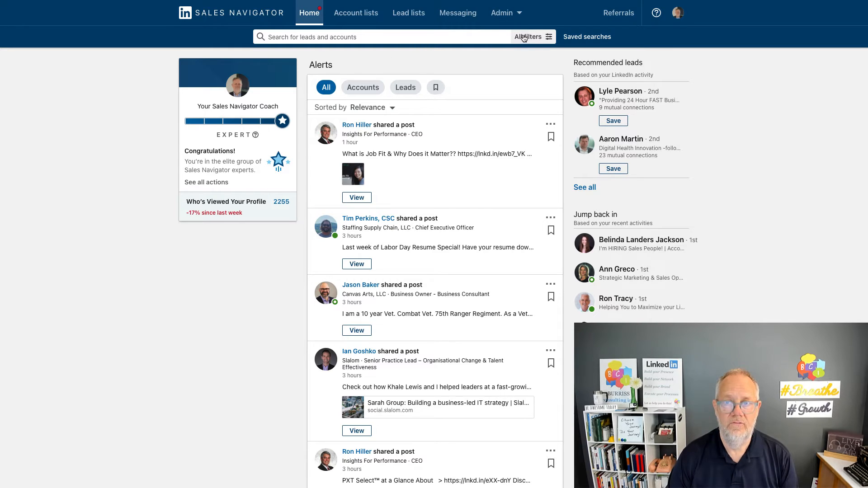
Open All filters and browse the top, role, tenure, company and other Lead filters
click(529, 37)
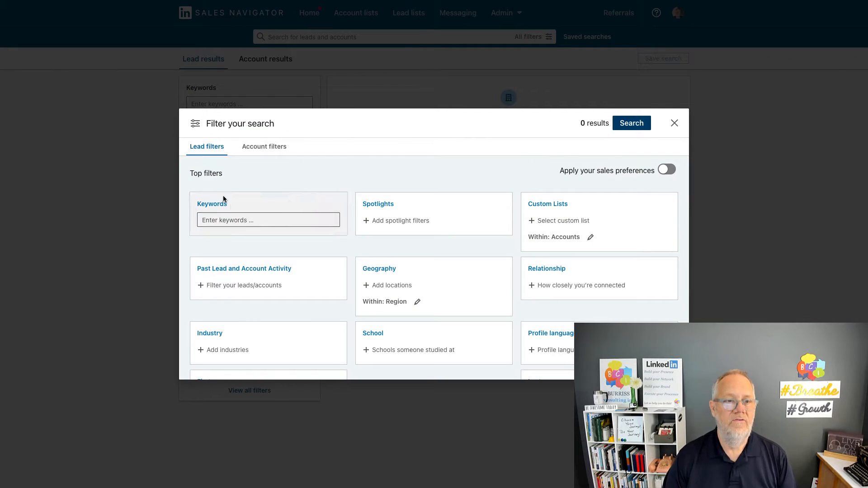
scroll(down, 3)
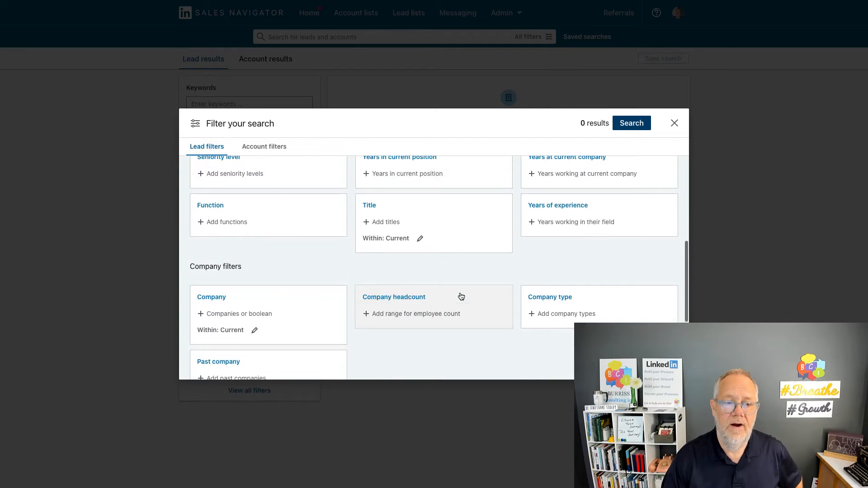
scroll(down, 3)
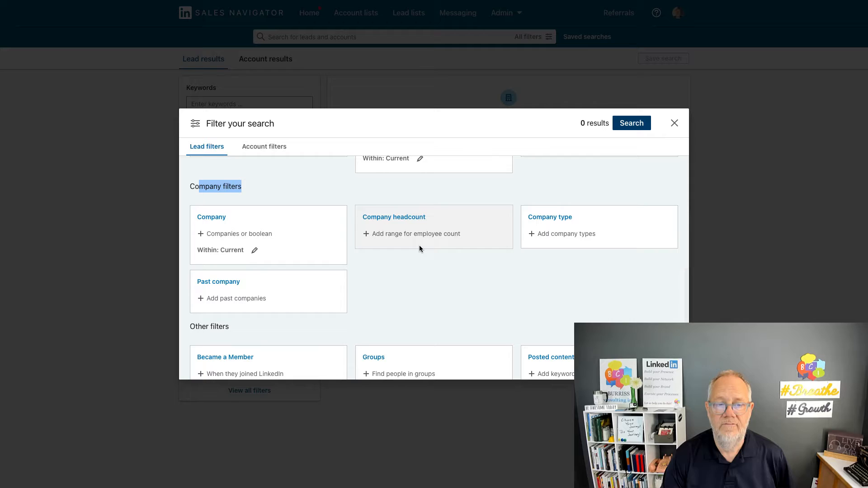
scroll(down, 3)
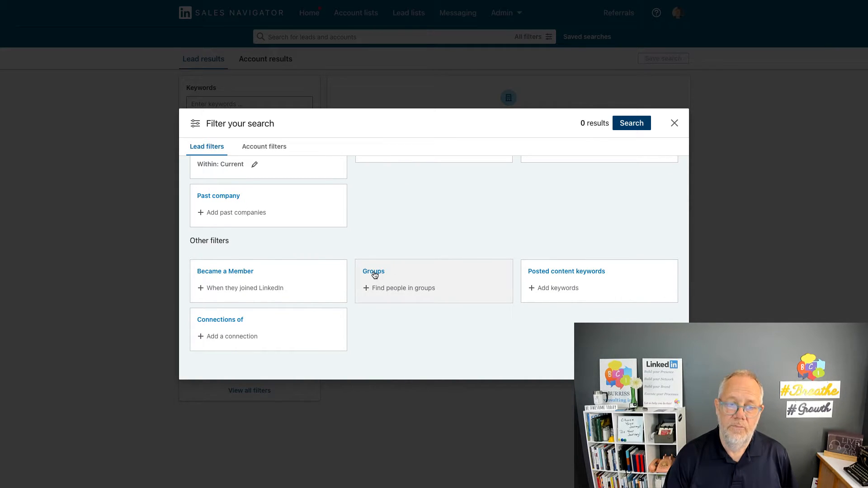
mouse_move(402, 249)
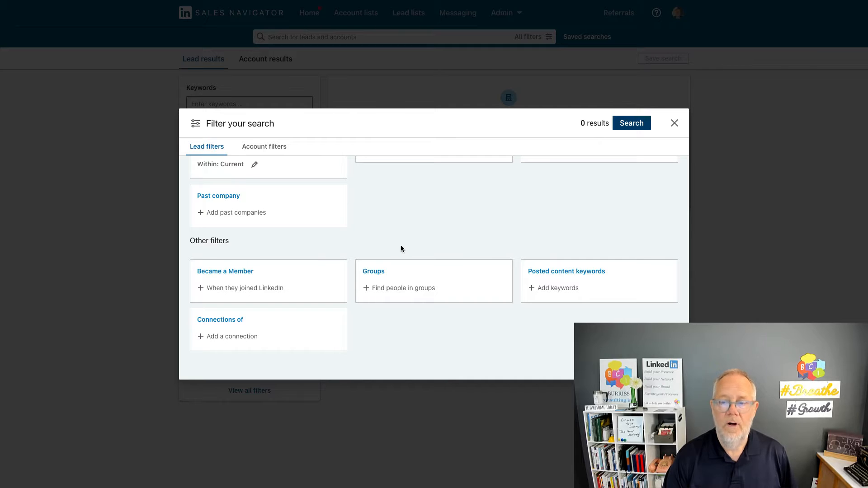
scroll(up, 3)
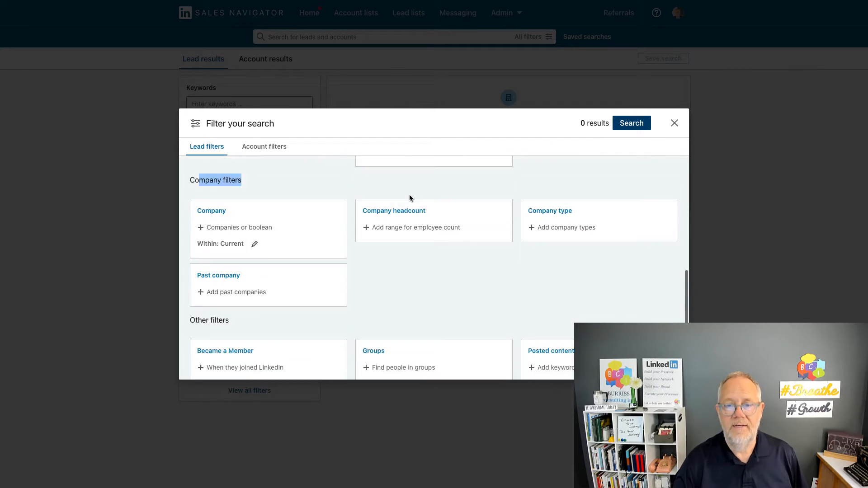
scroll(up, 3)
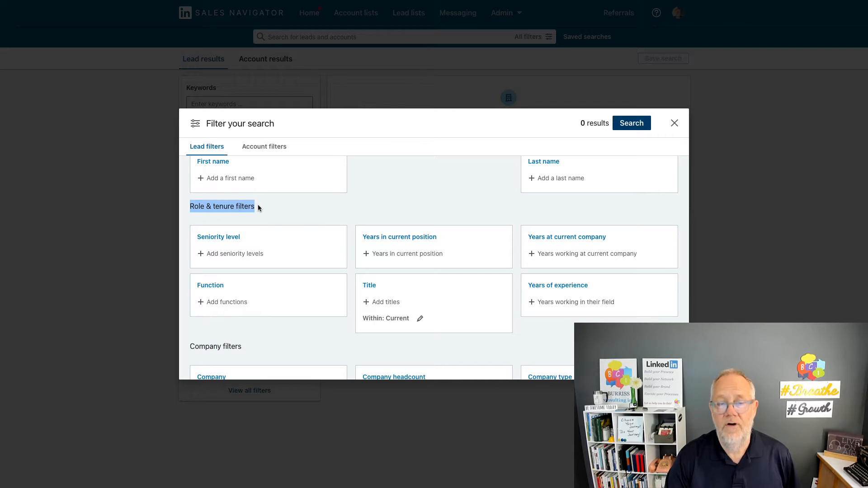
mouse_move(271, 209)
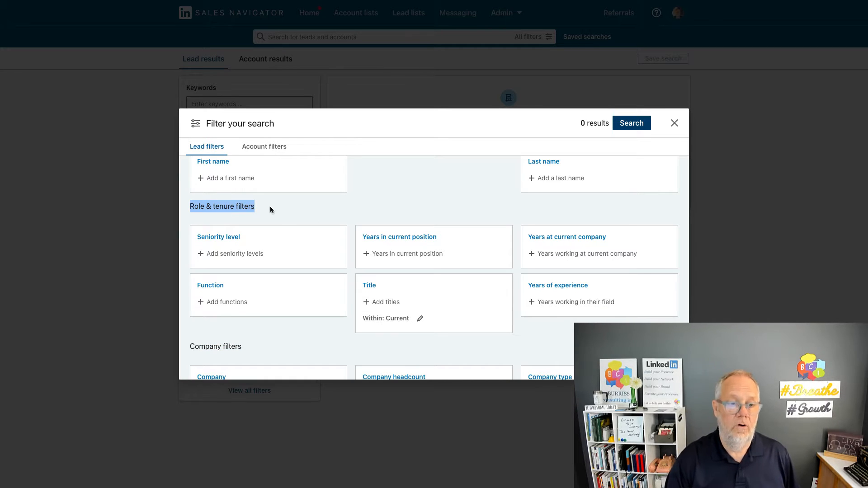
mouse_move(436, 180)
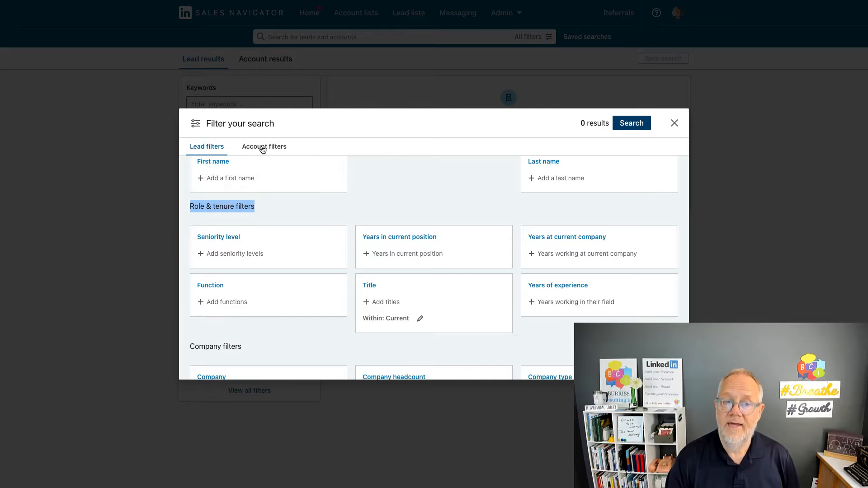
Browse Account filters like headcount, revenue, Fortune and technologies, then return Home
click(264, 147)
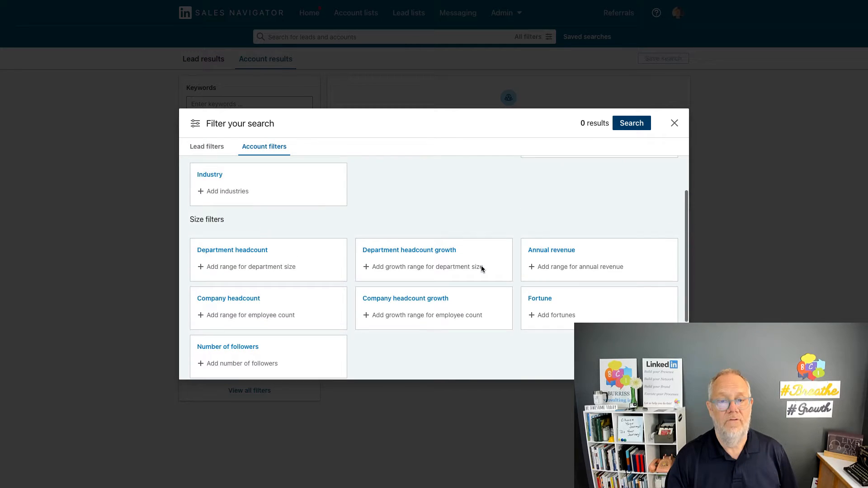
scroll(up, 3)
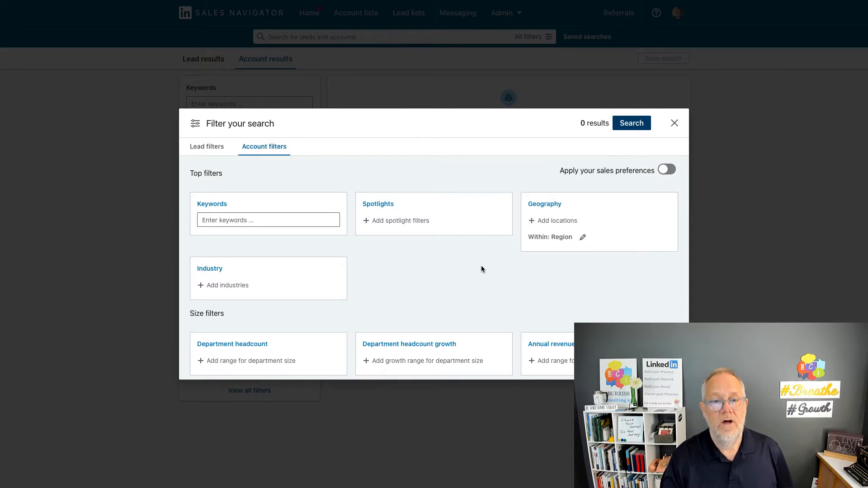
scroll(down, 3)
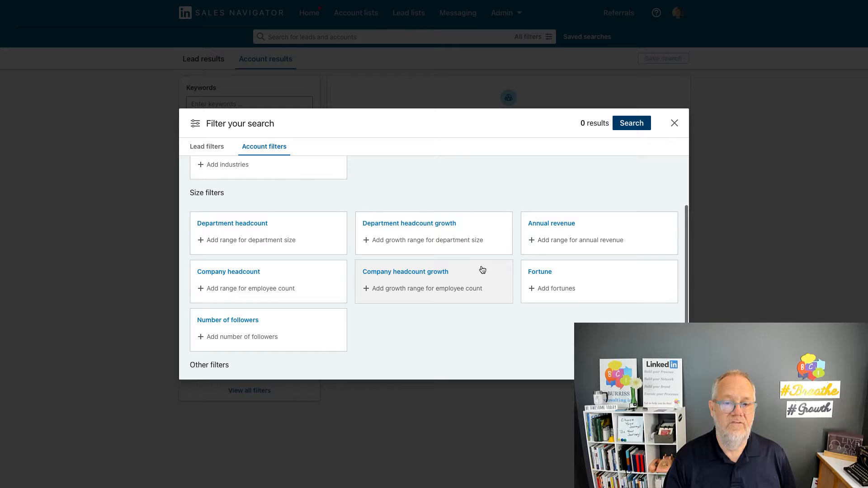
scroll(down, 3)
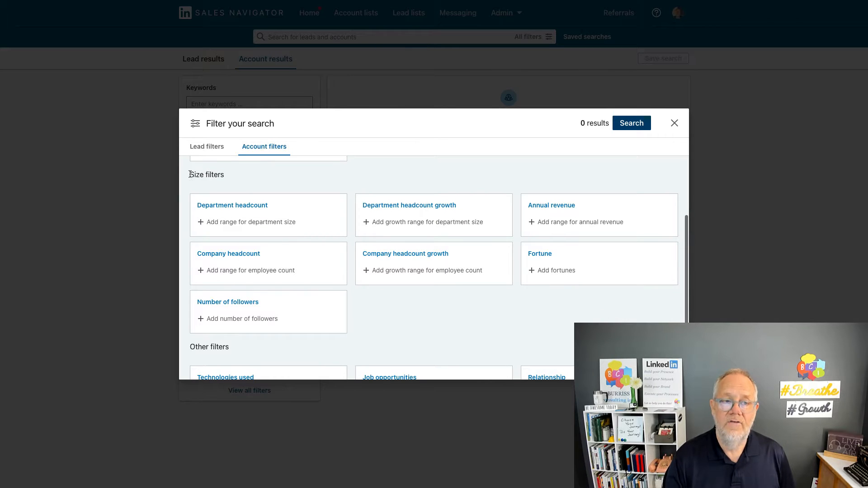
scroll(down, 3)
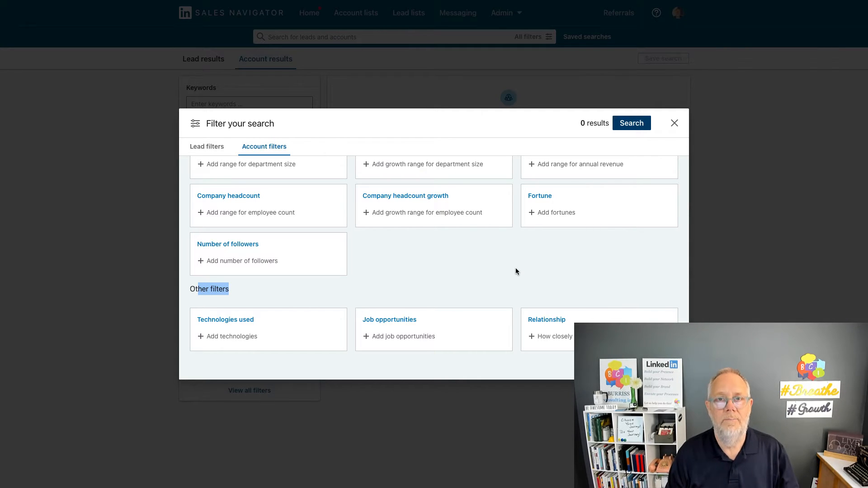
click(183, 17)
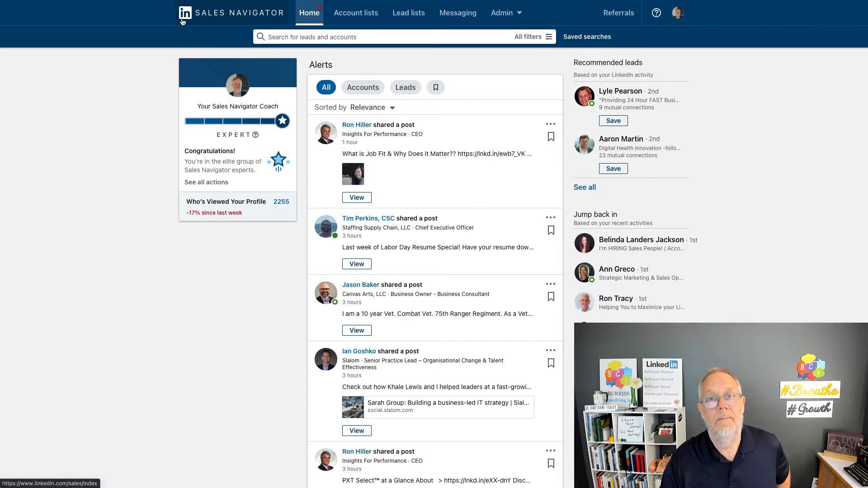
mouse_move(153, 54)
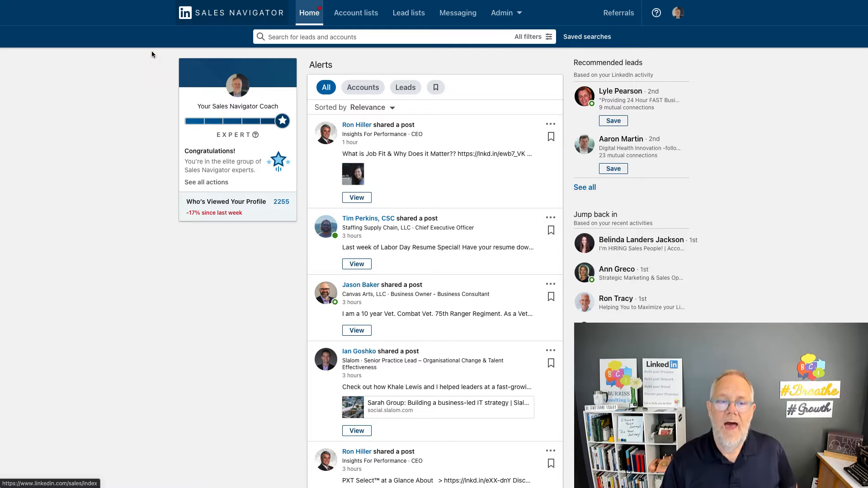
mouse_move(158, 330)
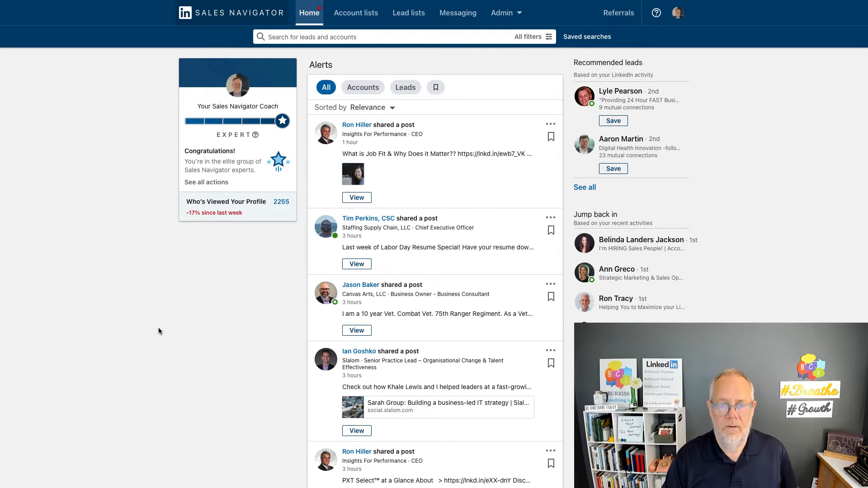
mouse_move(409, 13)
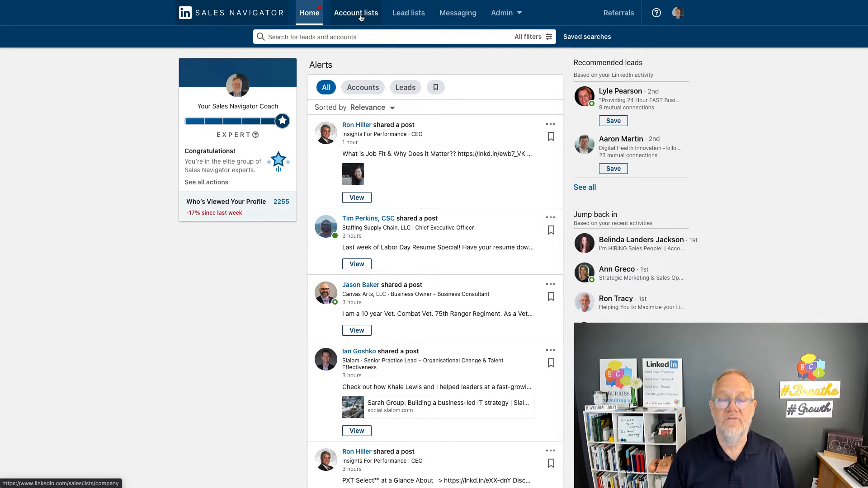
Scroll through the home Alerts feed and back, then filter it to Accounts alerts
scroll(down, 3)
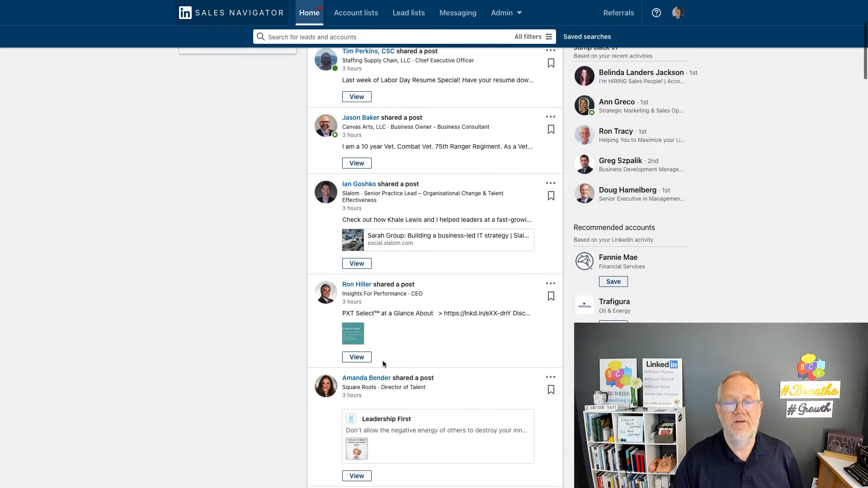
scroll(down, 3)
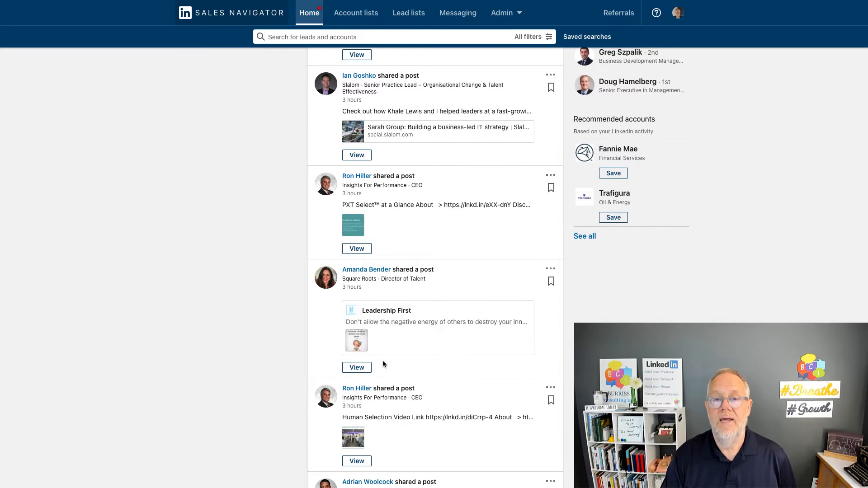
scroll(down, 3)
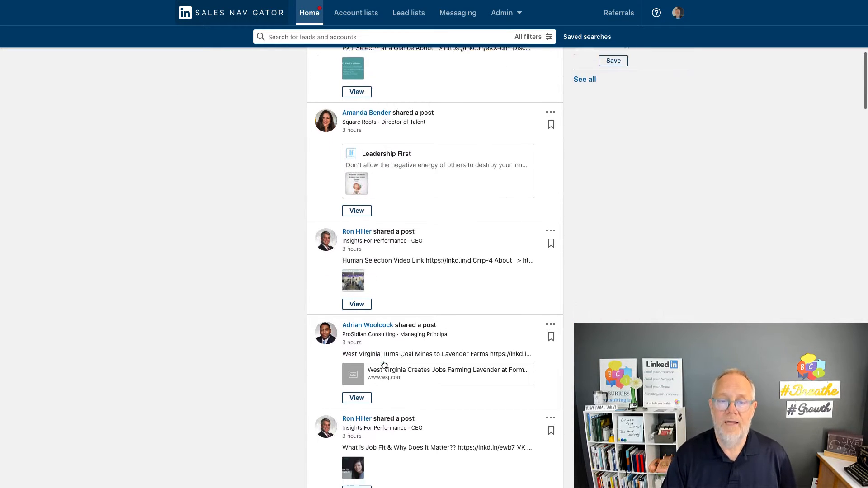
scroll(down, 3)
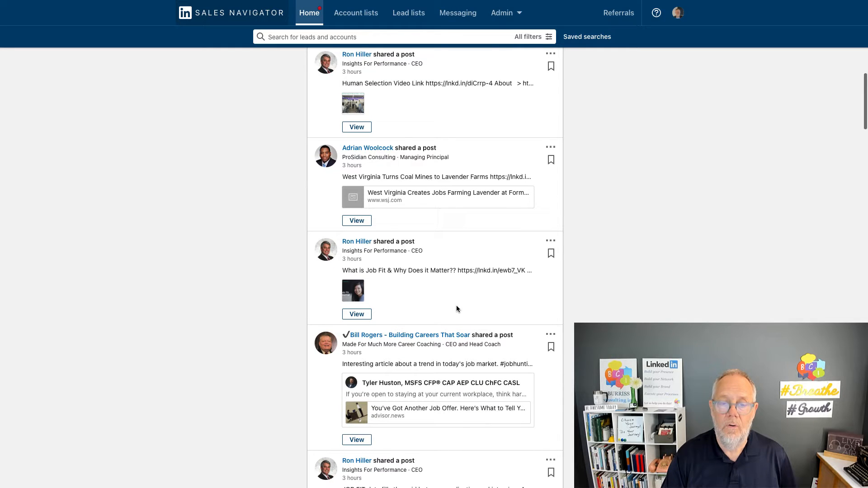
scroll(up, 3)
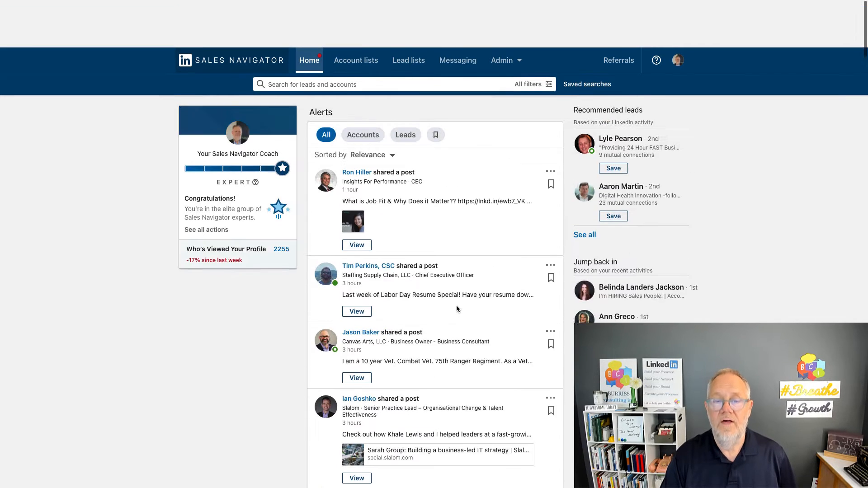
click(362, 86)
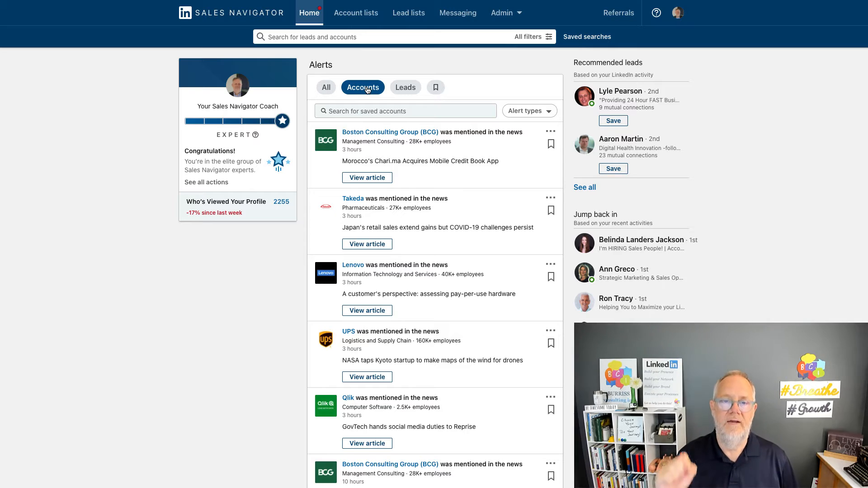
Toggle the Leads chip, filter back to Accounts, and preview the Takeda retail sales article
click(404, 87)
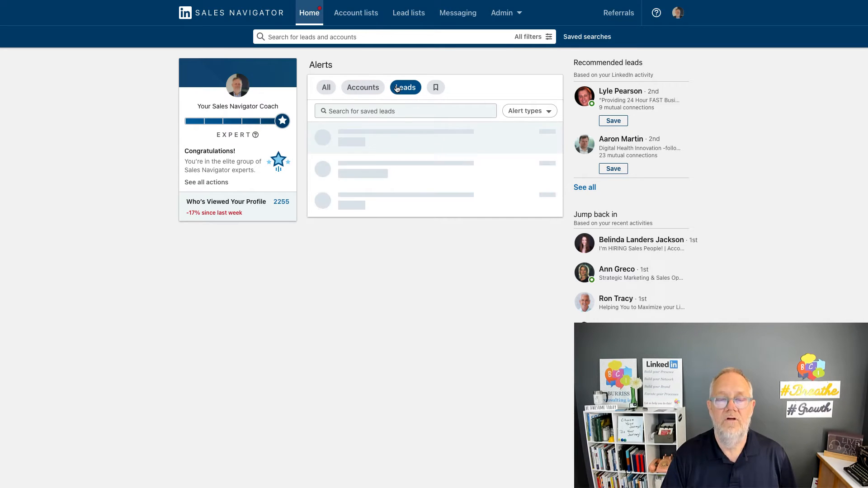
click(404, 86)
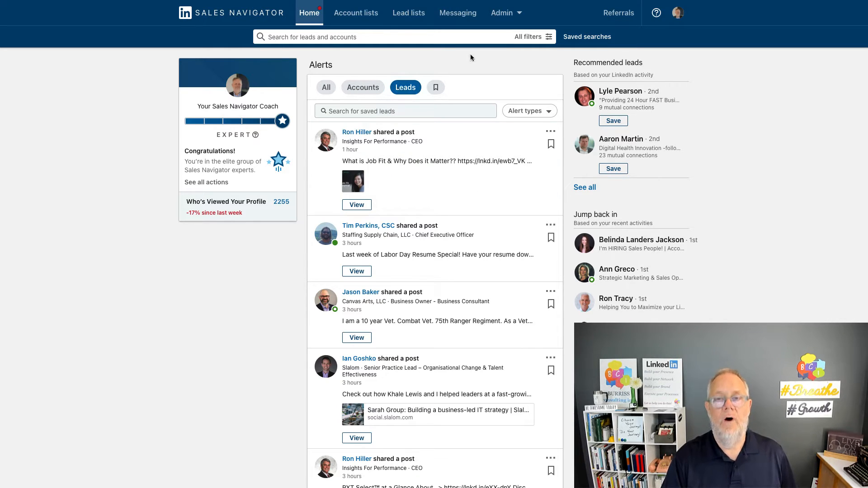
mouse_move(474, 67)
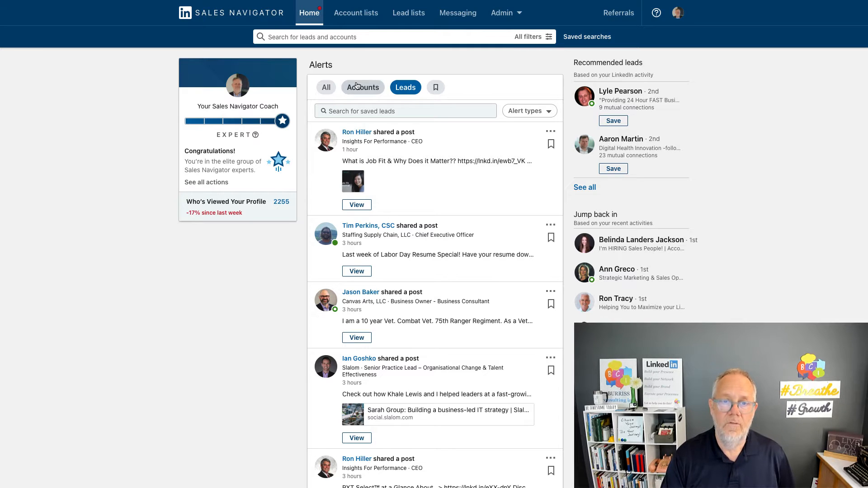
click(363, 87)
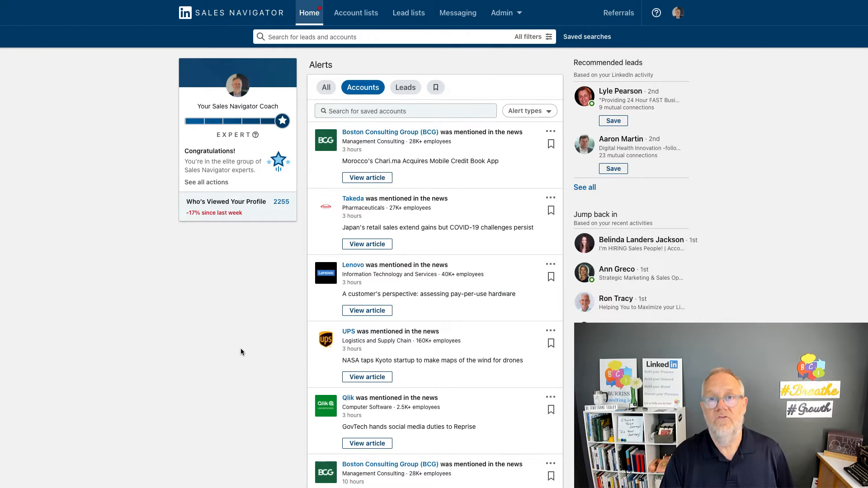
scroll(down, 3)
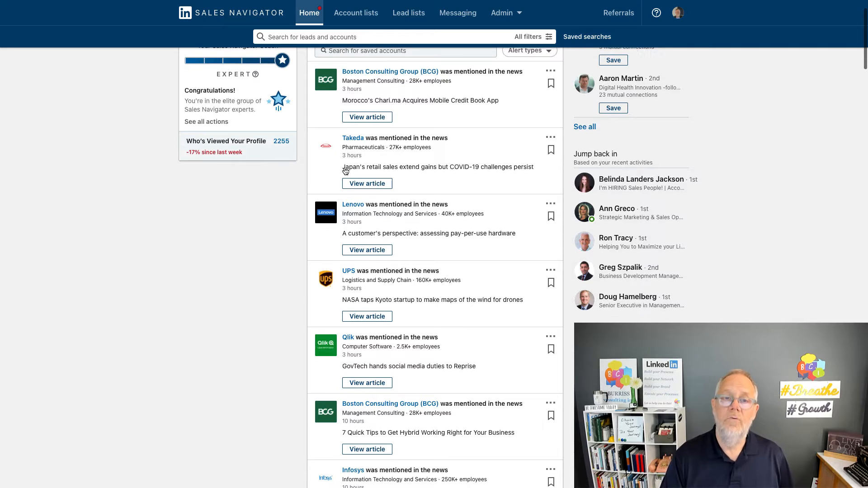
mouse_move(355, 146)
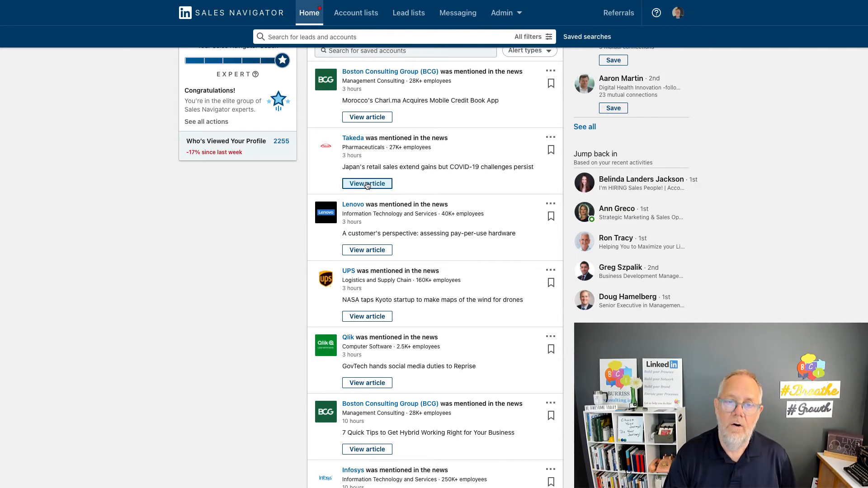
click(367, 183)
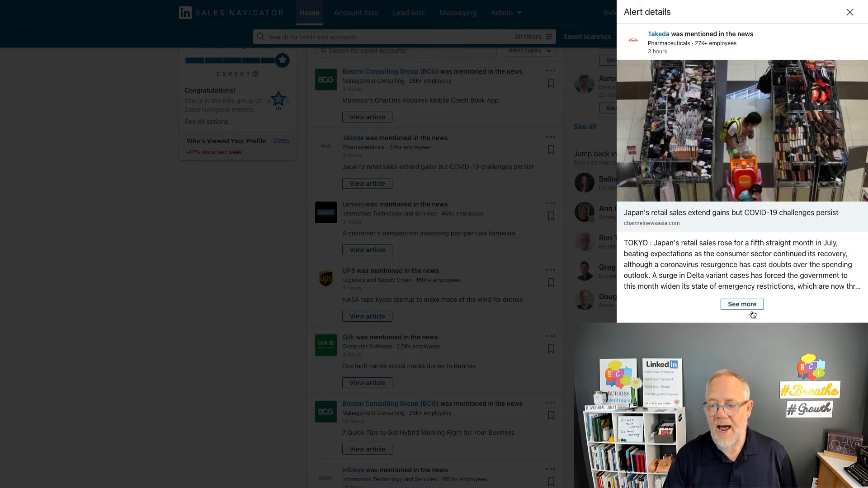
mouse_move(741, 303)
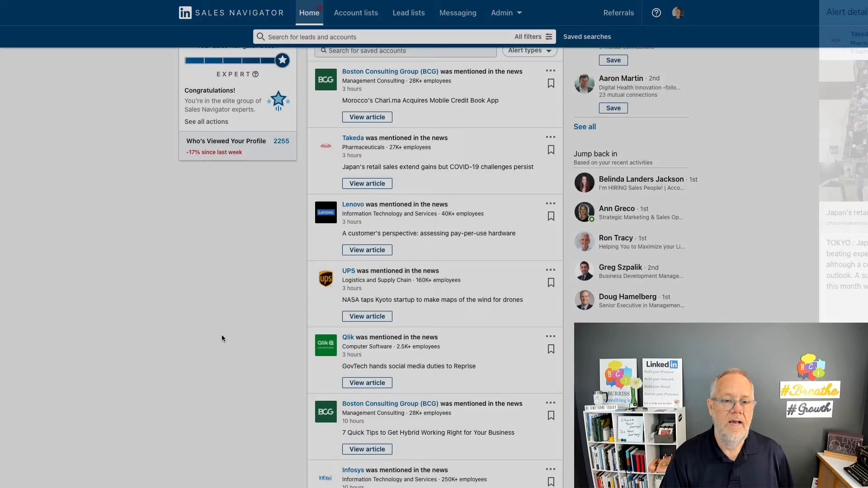
click(404, 87)
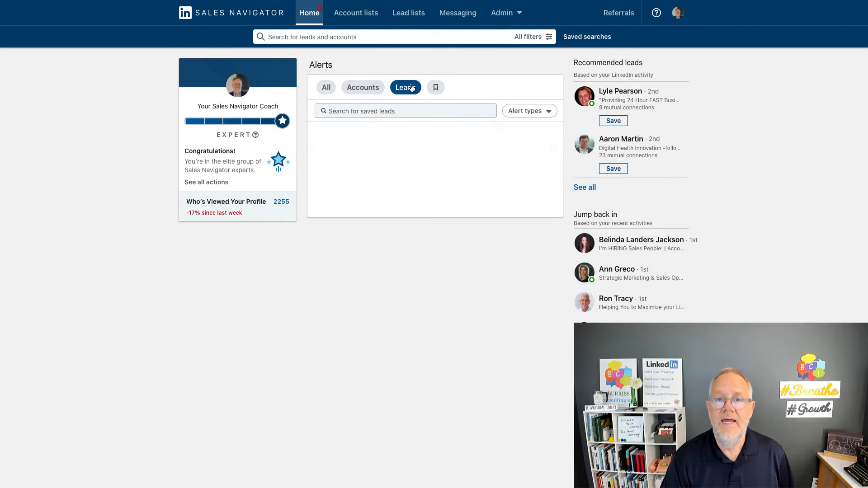
click(405, 87)
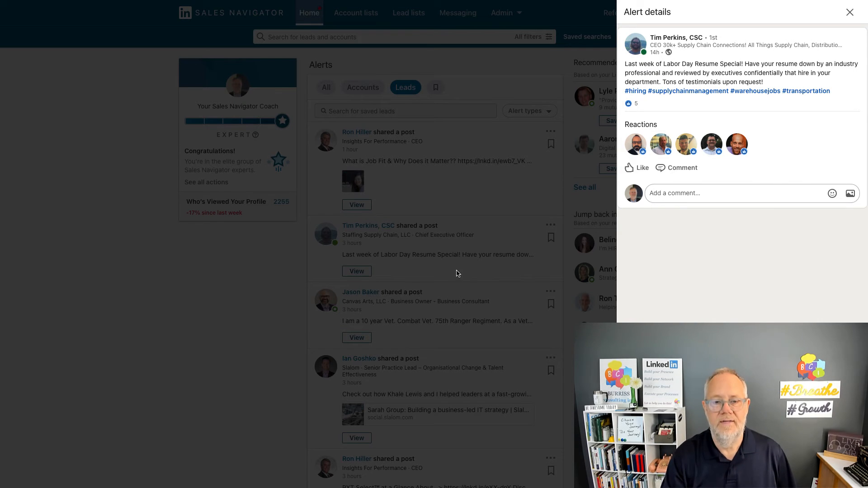
click(850, 12)
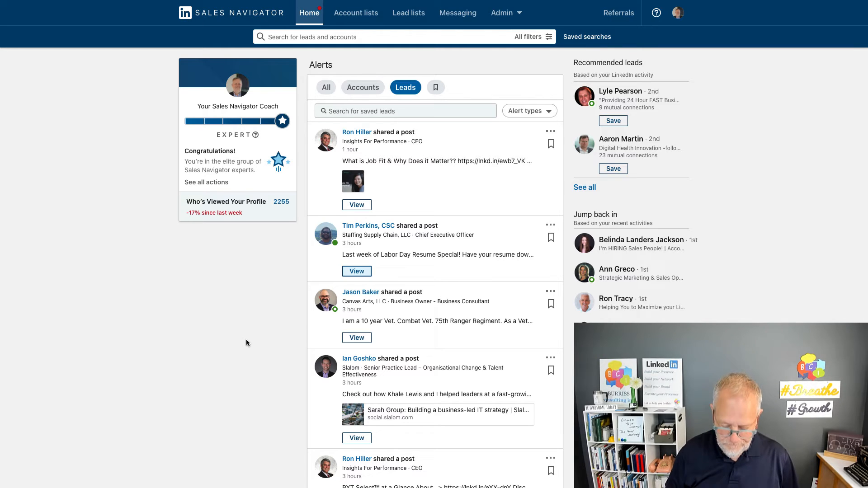
Start a lead search using the Geography filter set to APAC
click(326, 88)
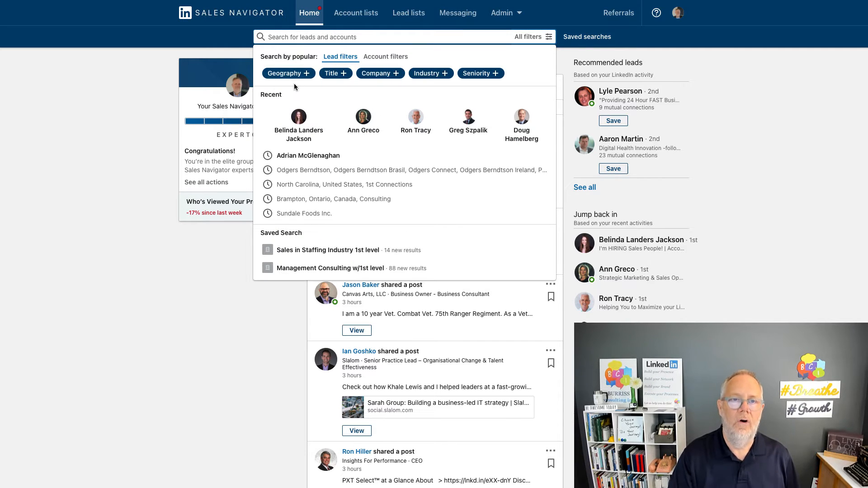
click(285, 73)
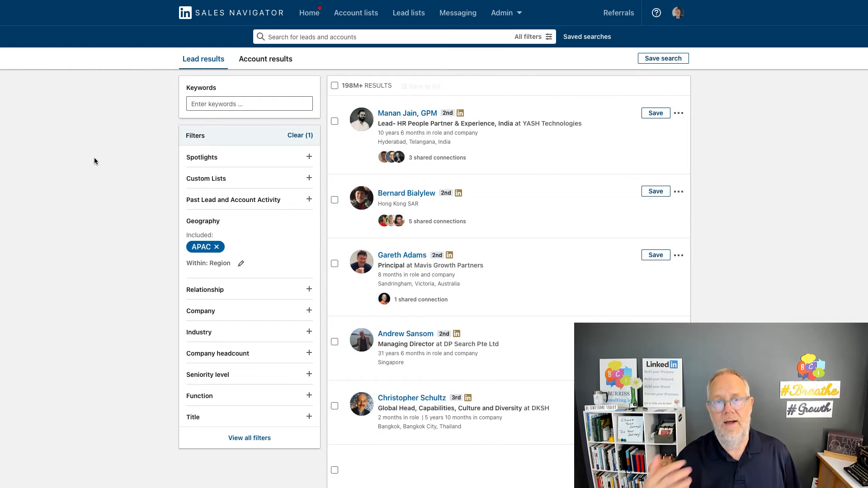
mouse_move(353, 93)
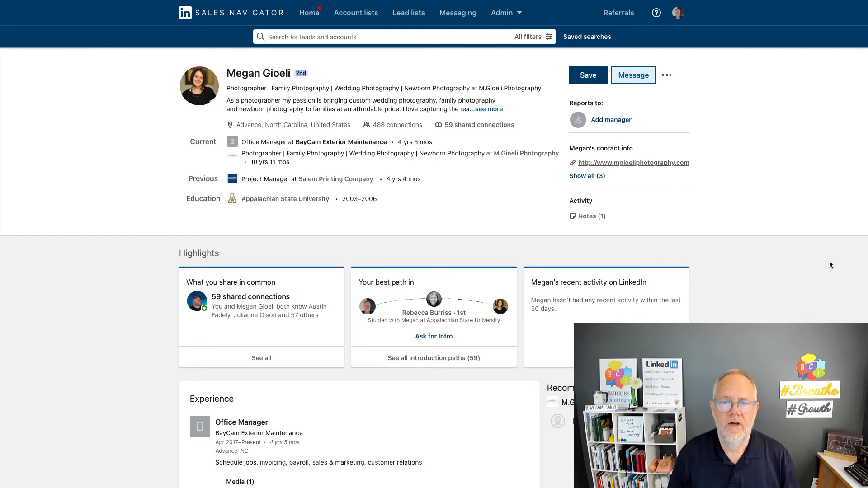
mouse_move(585, 230)
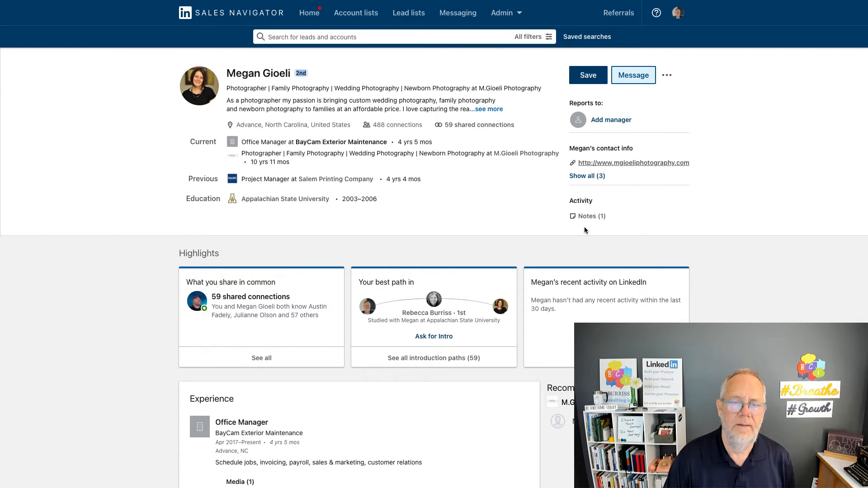
mouse_move(390, 259)
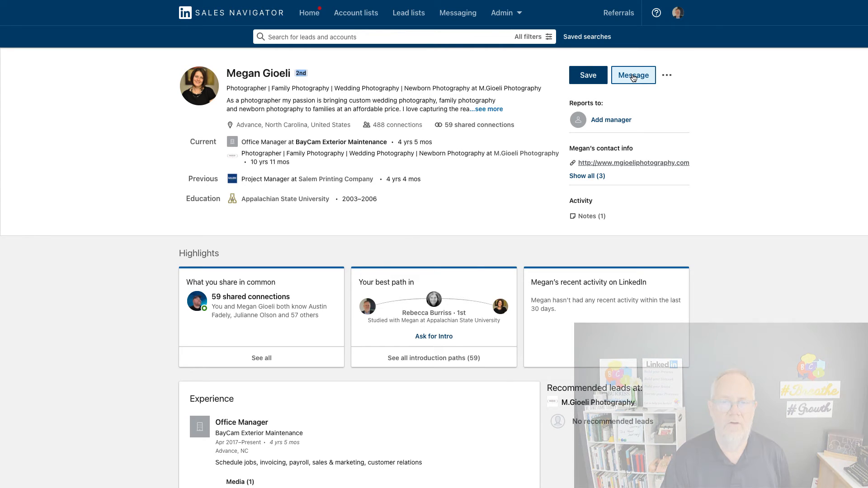
click(633, 75)
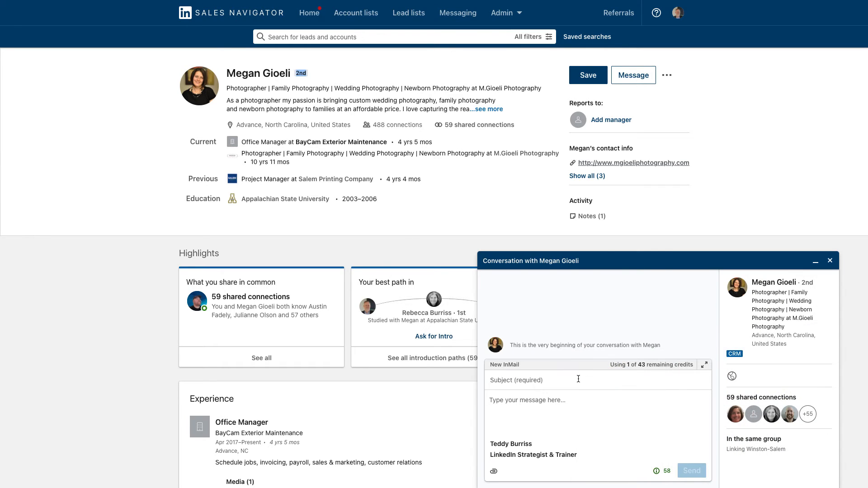
mouse_move(550, 430)
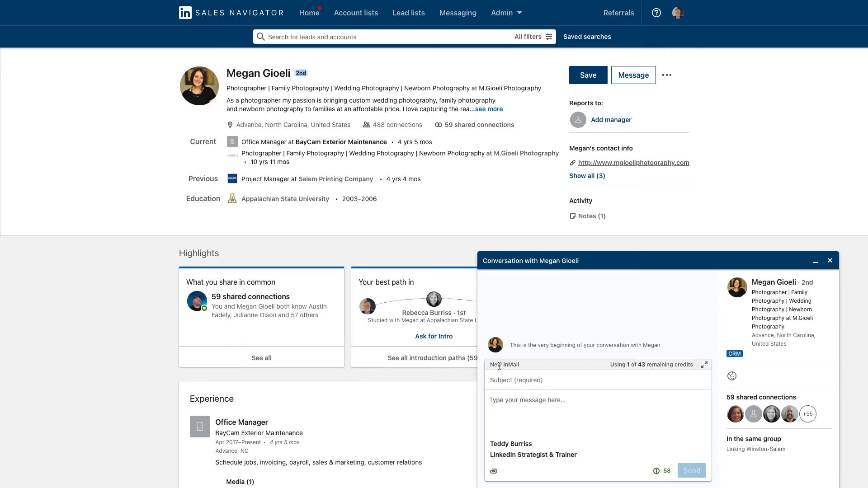
mouse_move(508, 357)
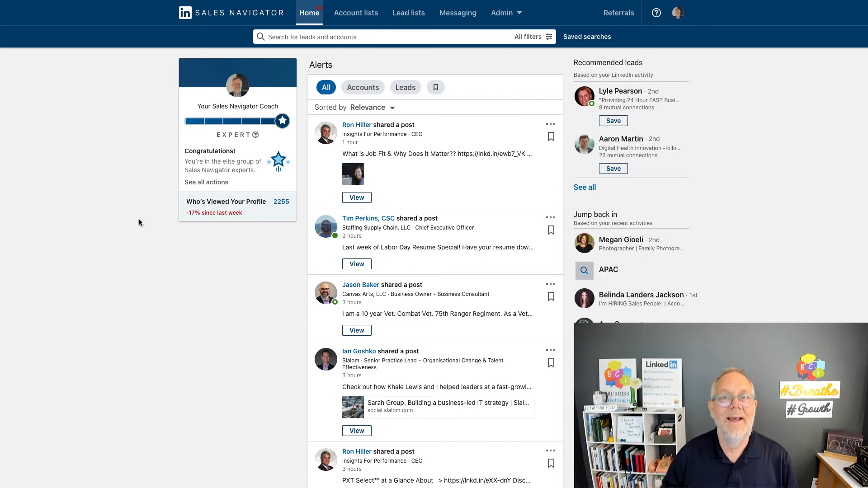
mouse_move(246, 132)
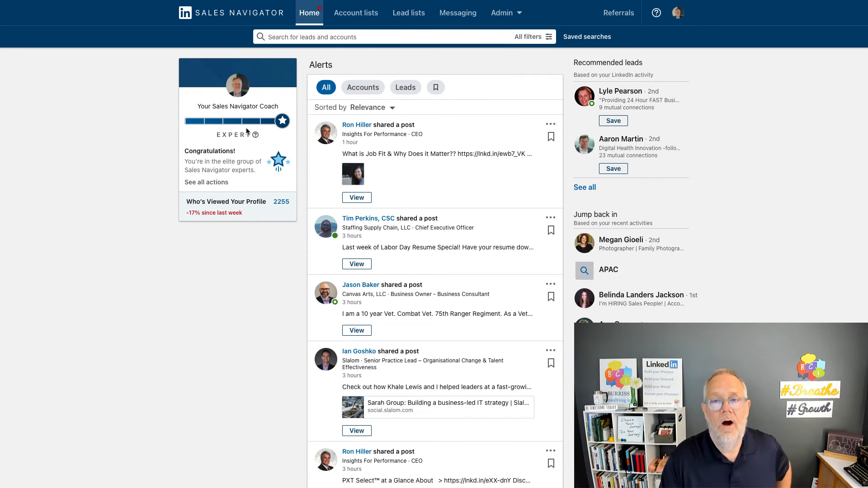
mouse_move(587, 37)
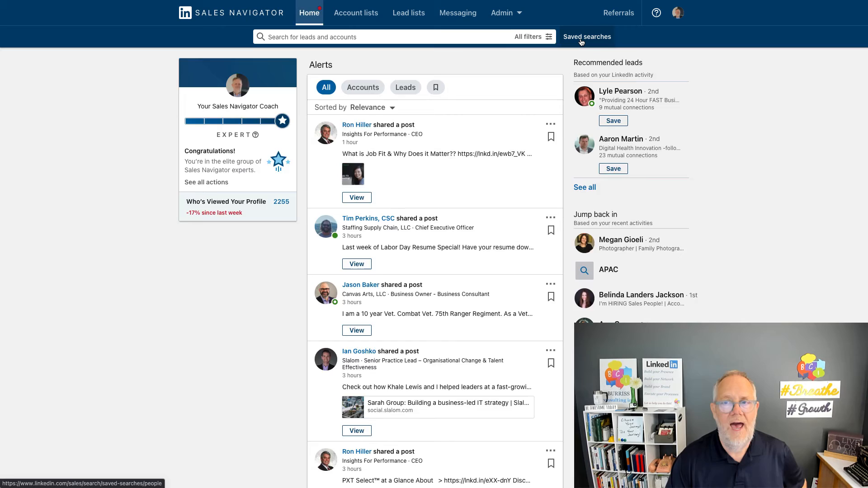
Open Saved searches to list the five saved lead searches with weekly alerts
click(586, 36)
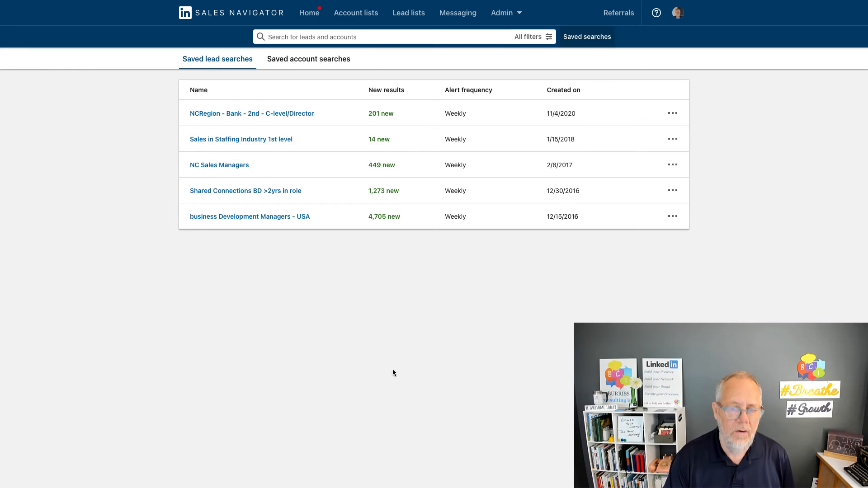
mouse_move(99, 160)
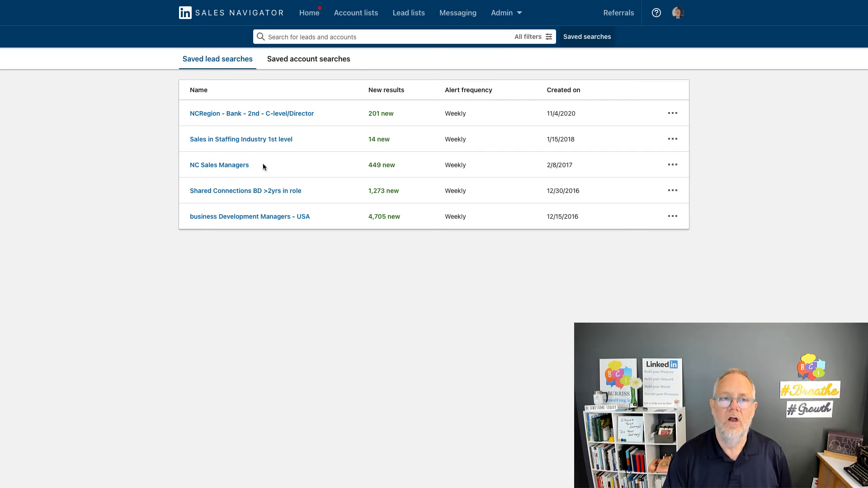
mouse_move(253, 245)
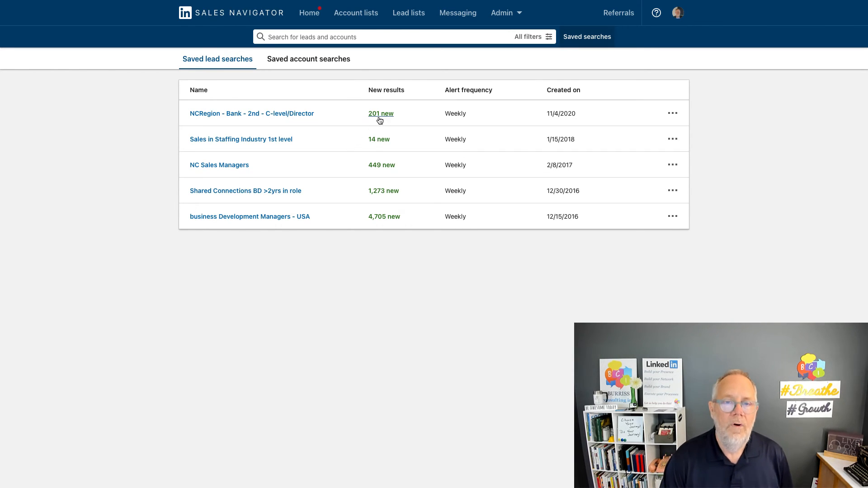
mouse_move(383, 190)
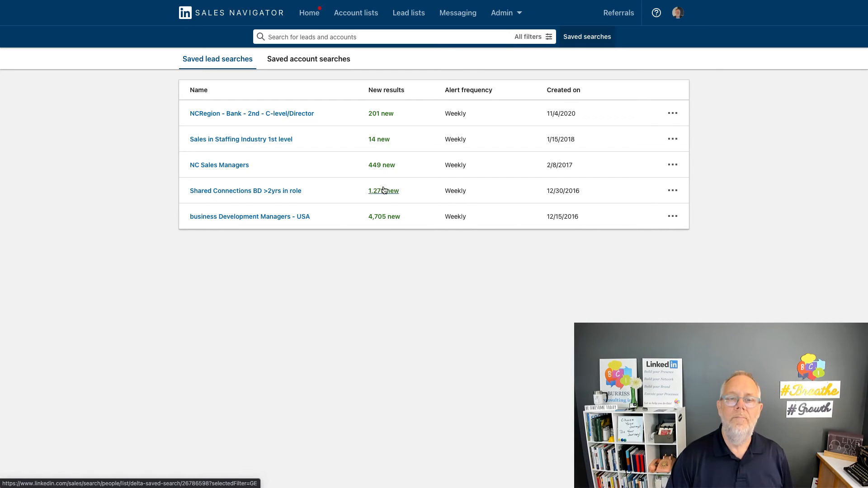
mouse_move(217, 232)
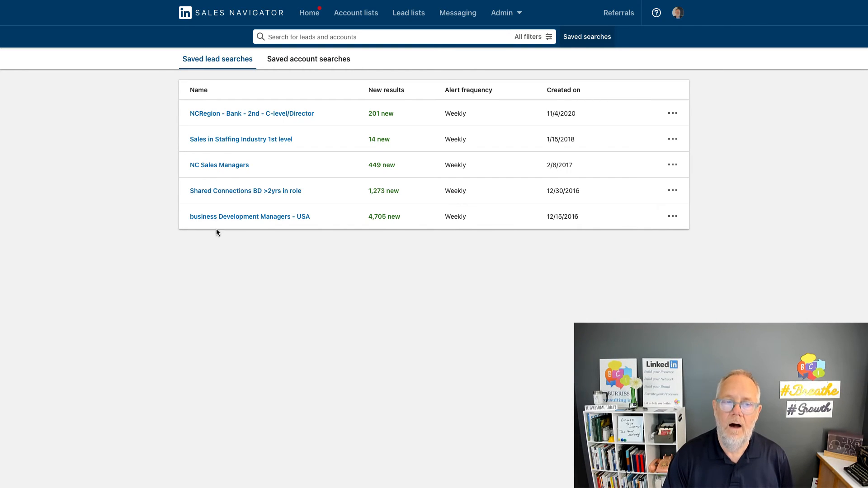
mouse_move(236, 249)
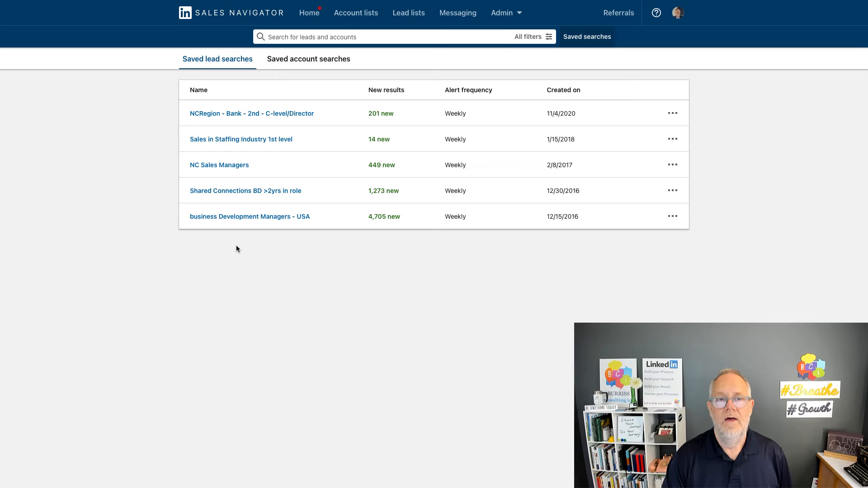
mouse_move(209, 76)
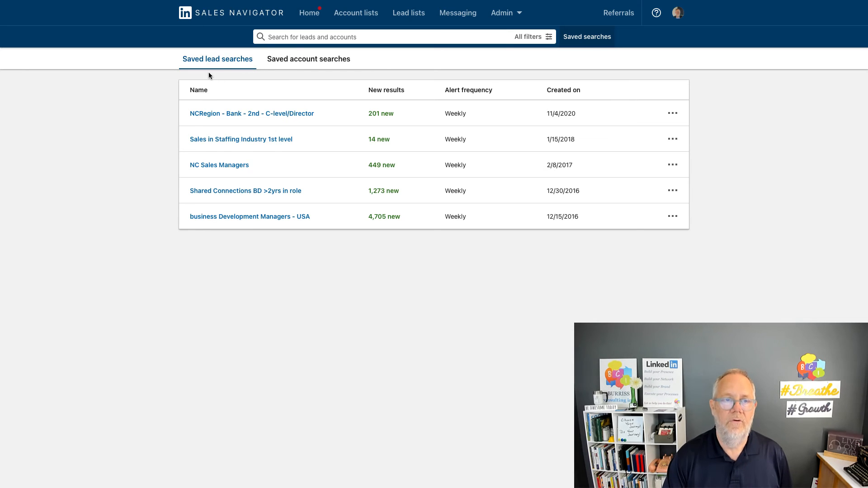
View saved account searches, switch back to saved lead searches, then return Home
click(309, 59)
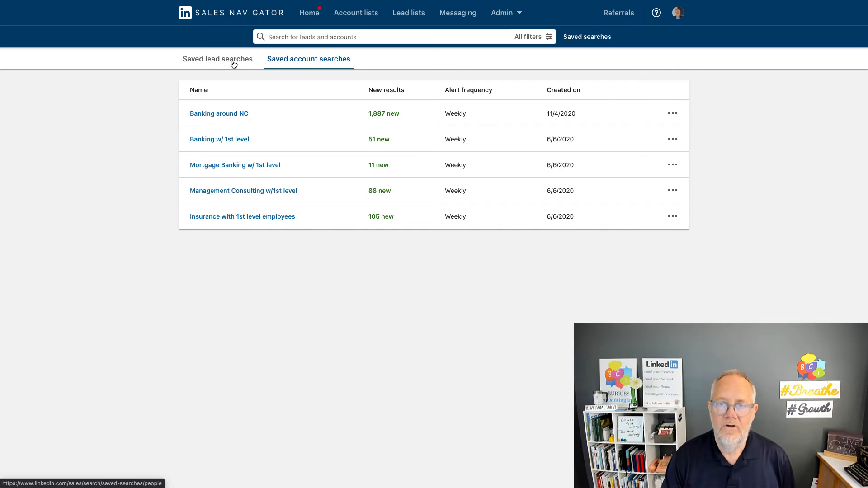
click(217, 58)
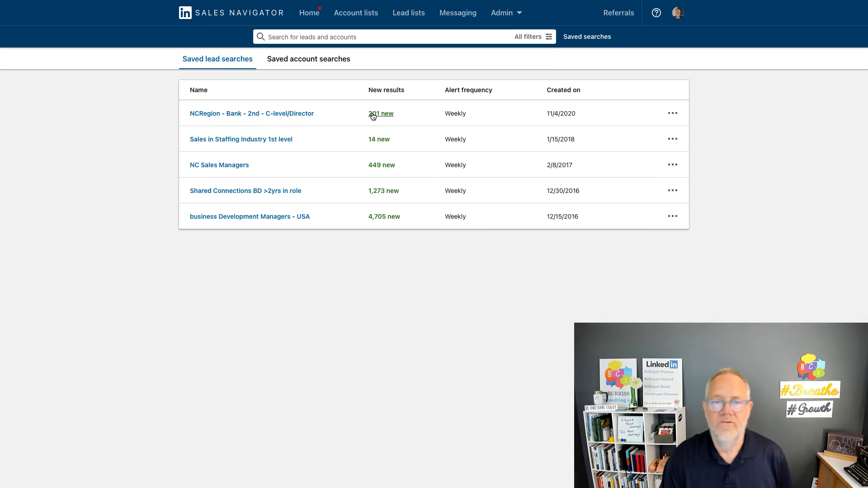
mouse_move(332, 200)
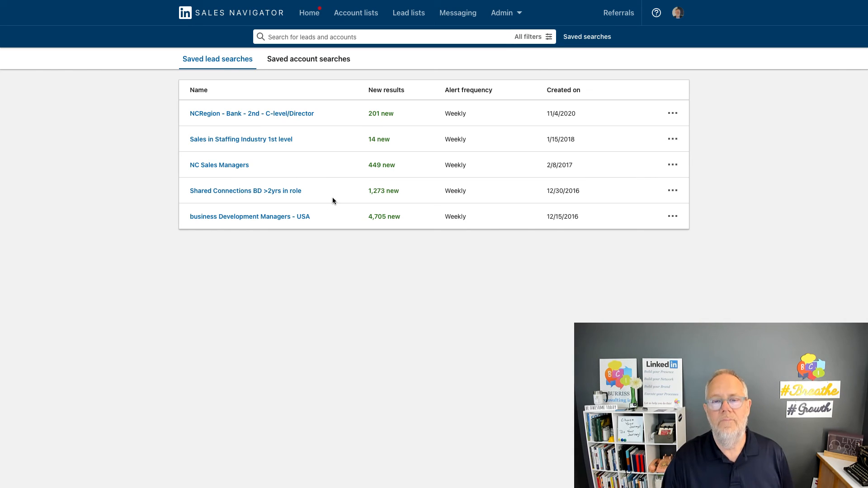
mouse_move(357, 217)
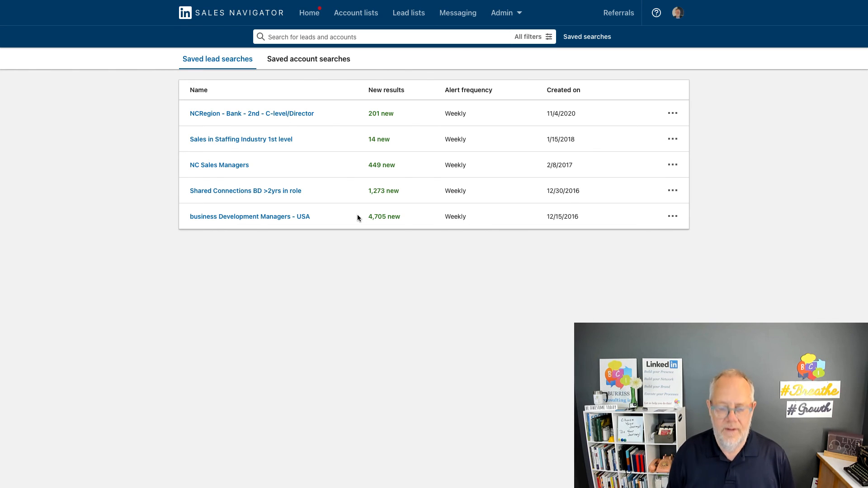
click(185, 13)
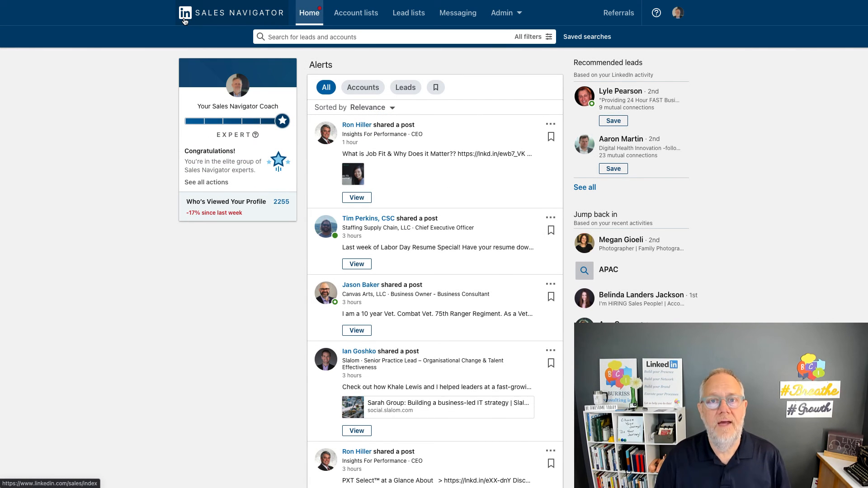